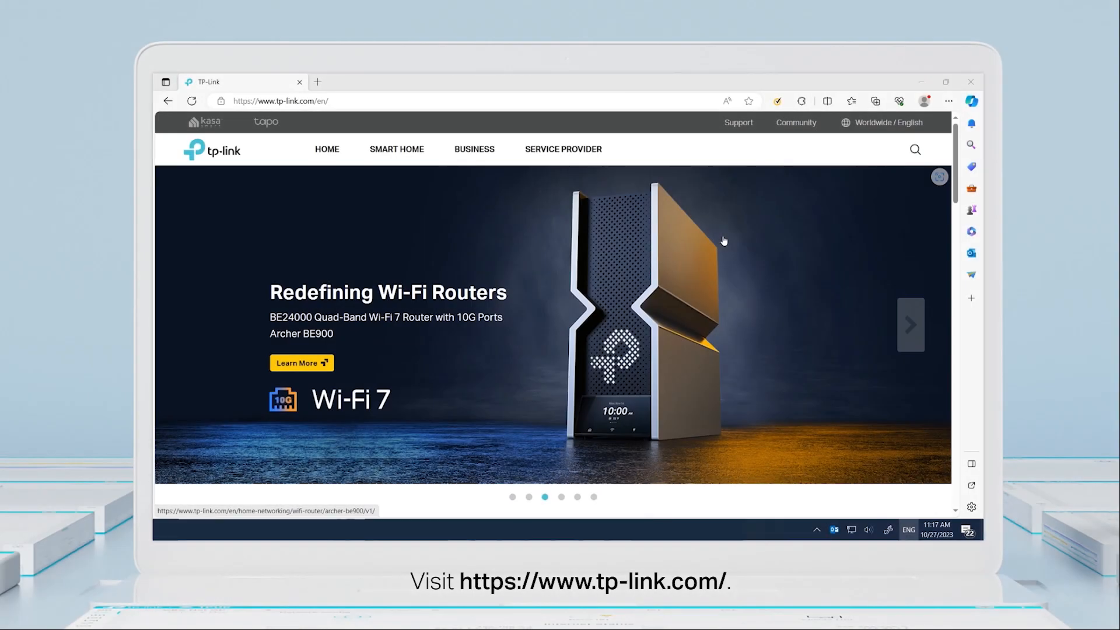
Search the Download Center for Omada and download Omada_SDN_Controller_v5.12.7_Windows
{"action": "left_click", "coordinate": [738, 122]}
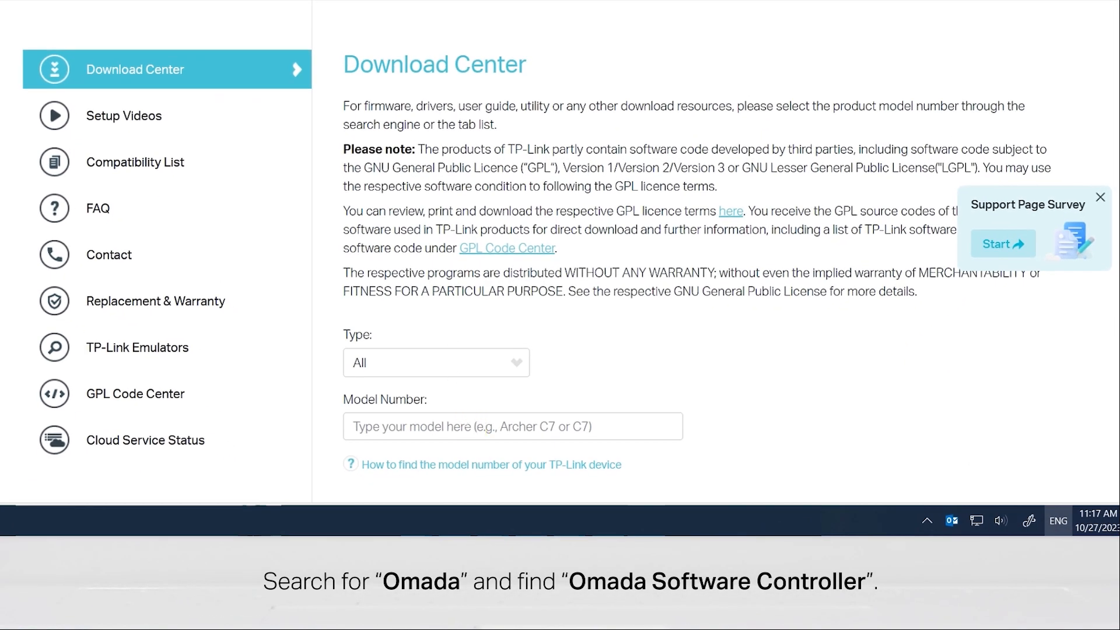
{"action": "type", "text": "Omada"}
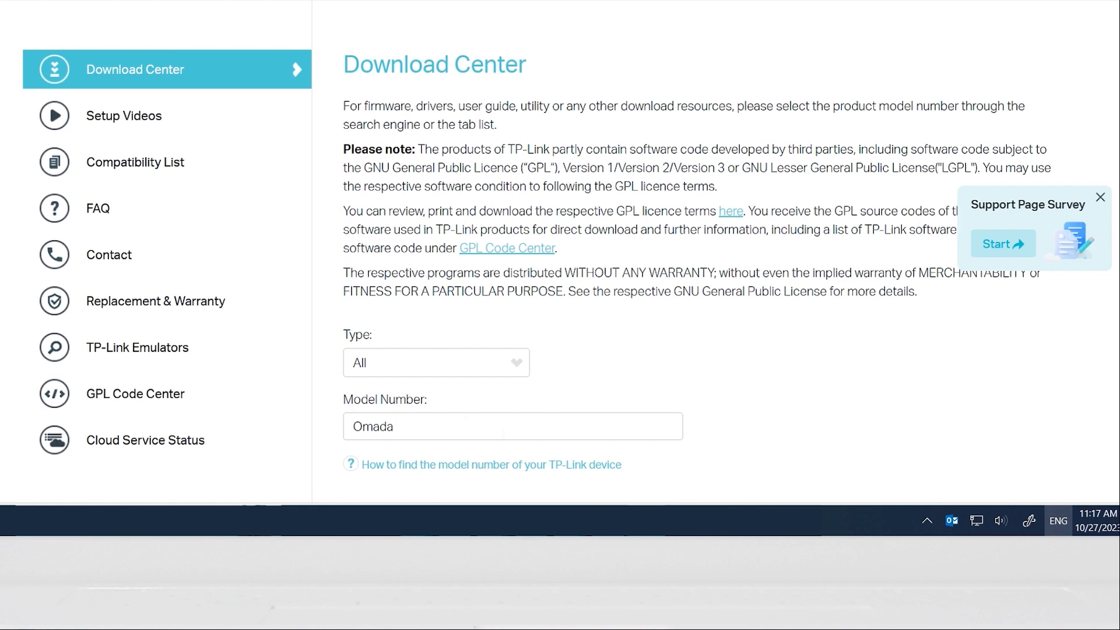
{"action": "scroll", "scroll_direction": "down", "scroll_amount": 3}
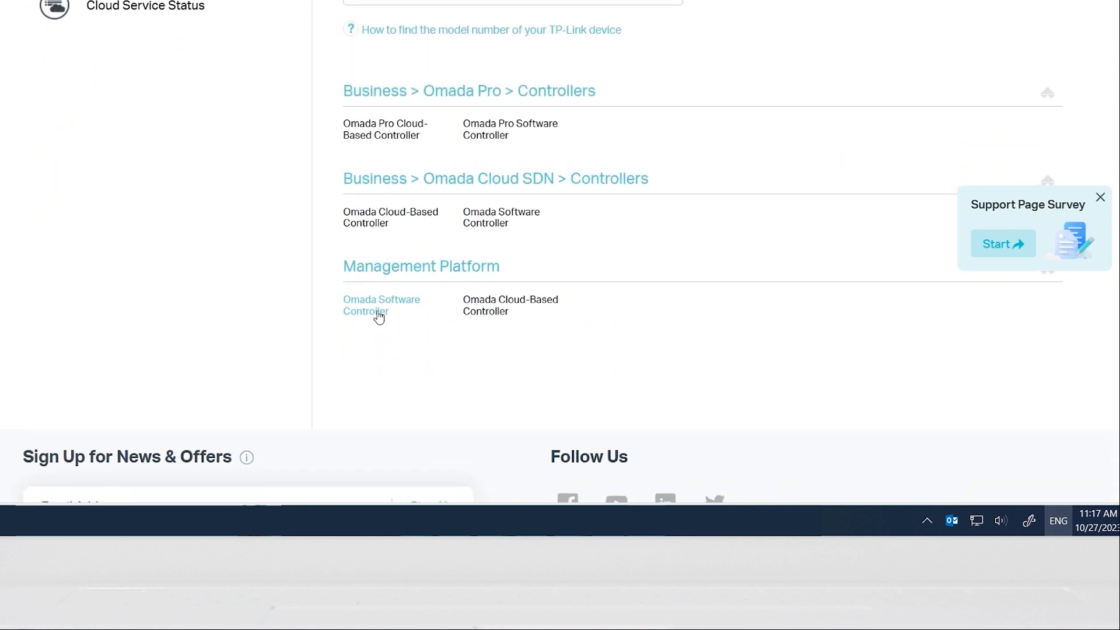
{"action": "left_click", "coordinate": [380, 305]}
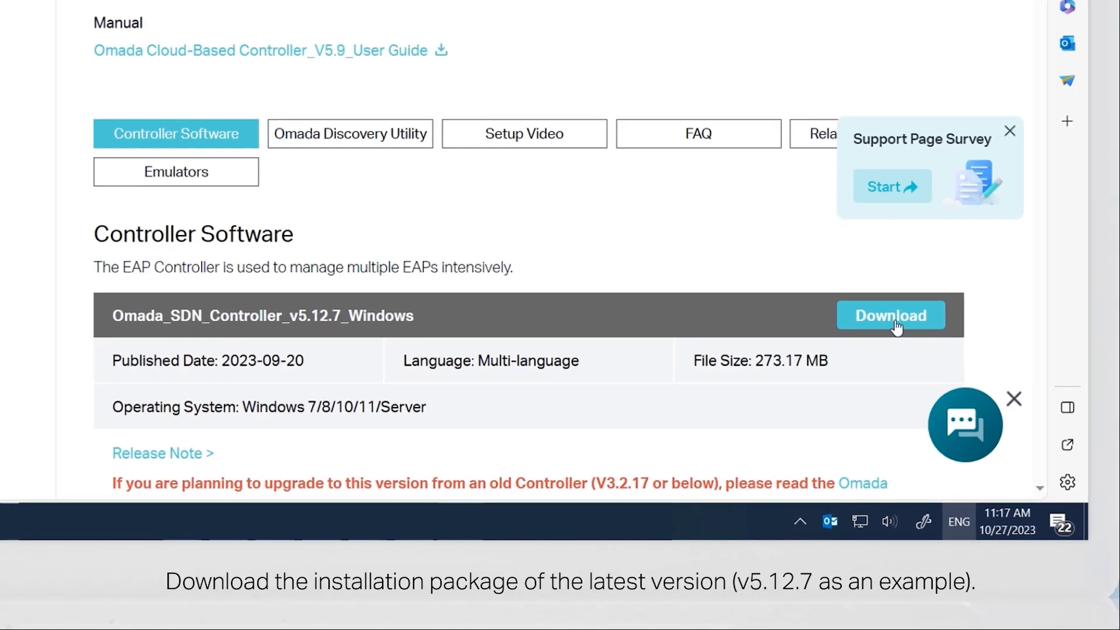
{"action": "left_click", "coordinate": [891, 315]}
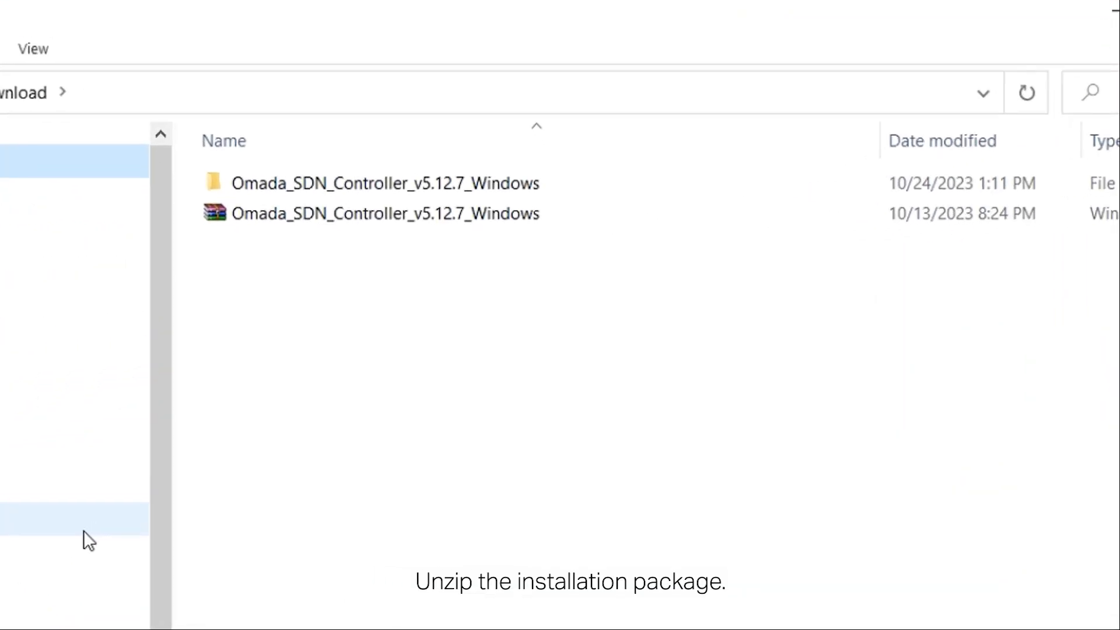
Run the Omada Controller installer from the extracted Omada_SDN_Controller_v5.12.7_Windows folder
{"action": "double_click", "coordinate": [383, 182]}
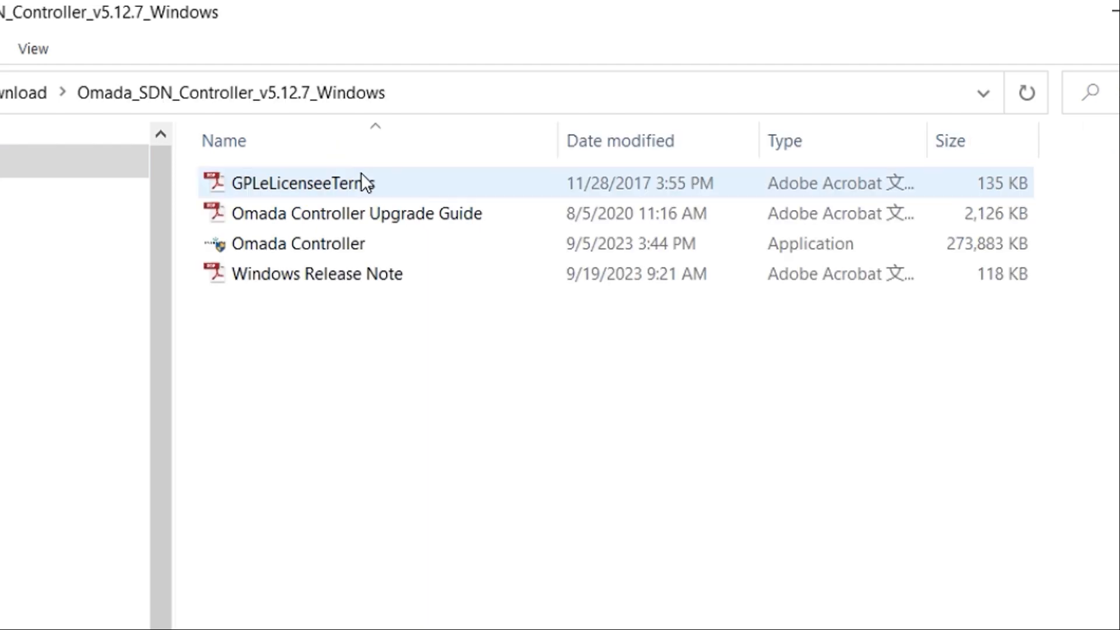
{"action": "left_click", "coordinate": [297, 244]}
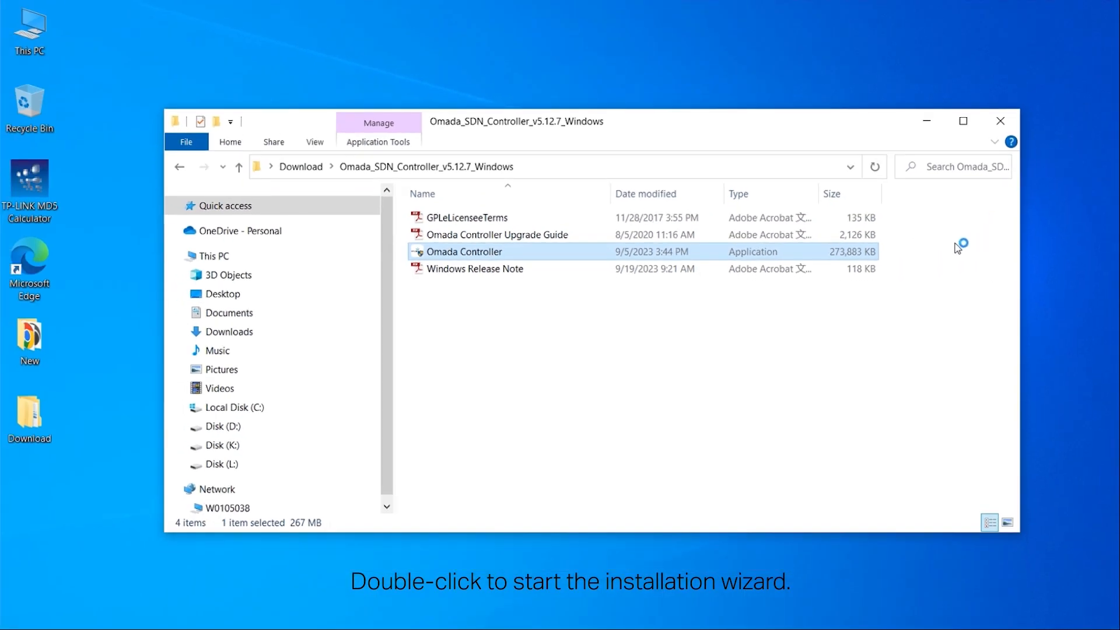
{"action": "double_click", "coordinate": [464, 252]}
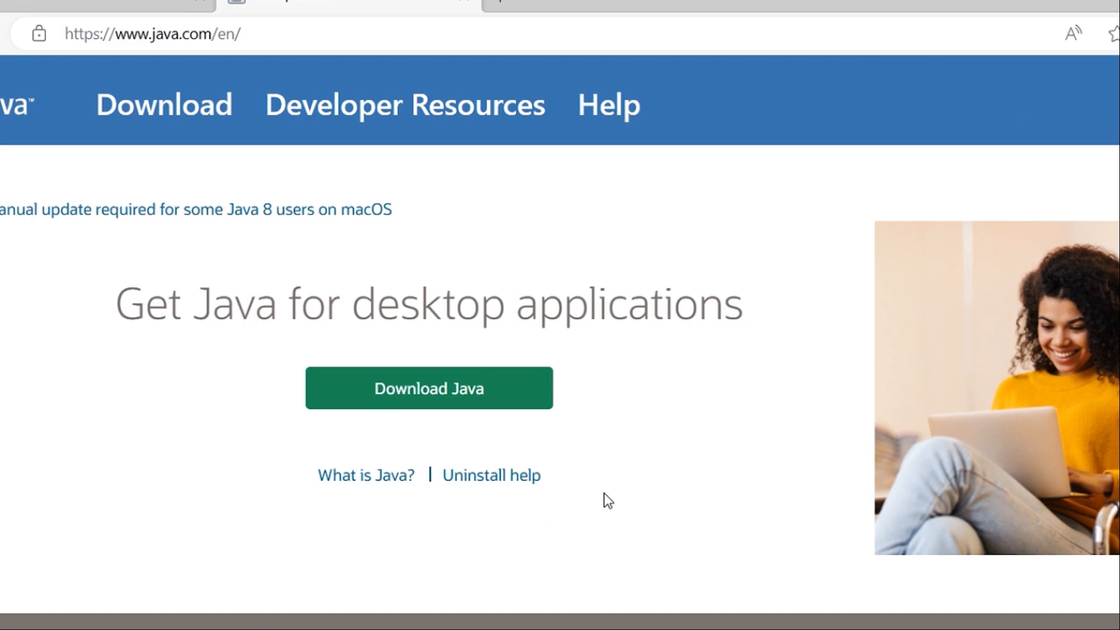
Download Java 8 Update 391 for Windows from java.com and install it
{"action": "scroll", "scroll_direction": "down", "scroll_amount": 3}
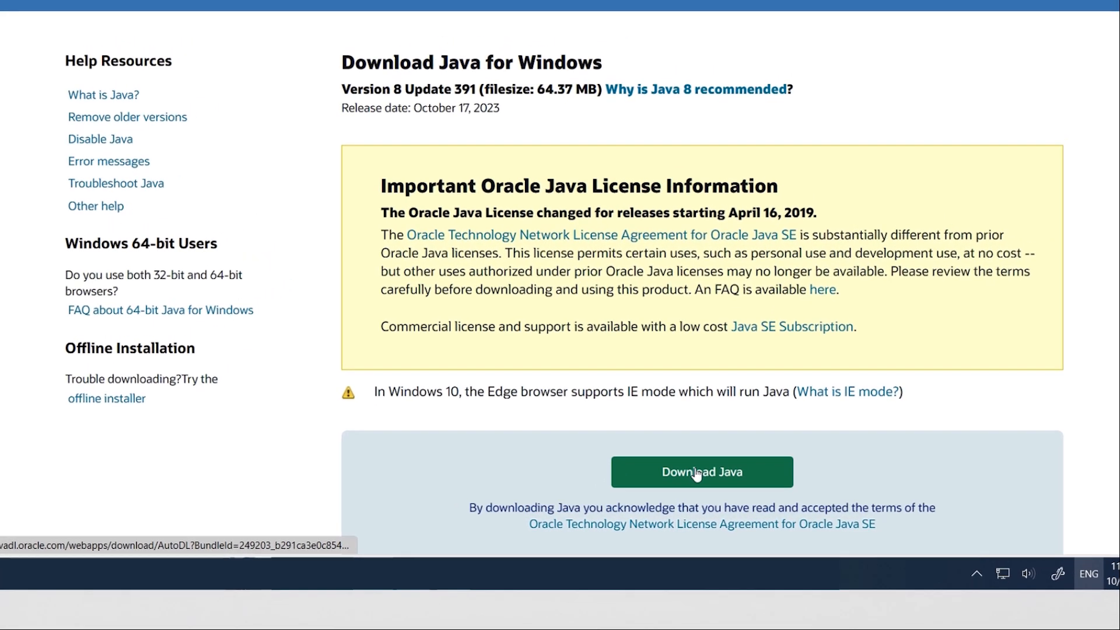
{"action": "left_click", "coordinate": [702, 472]}
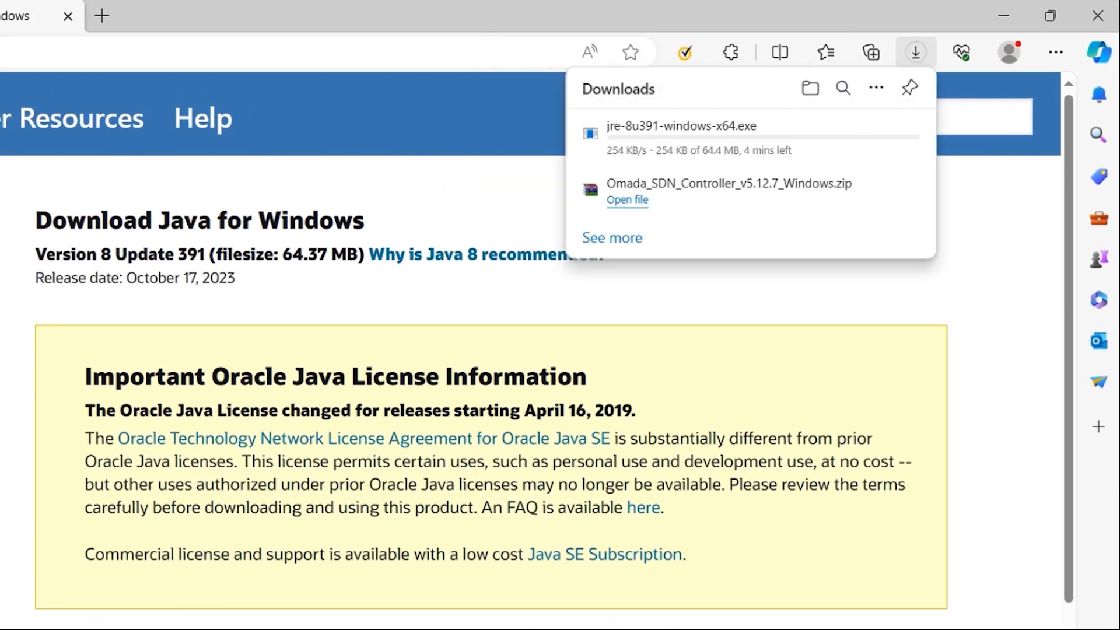
{"action": "mouse_move", "coordinate": [742, 225]}
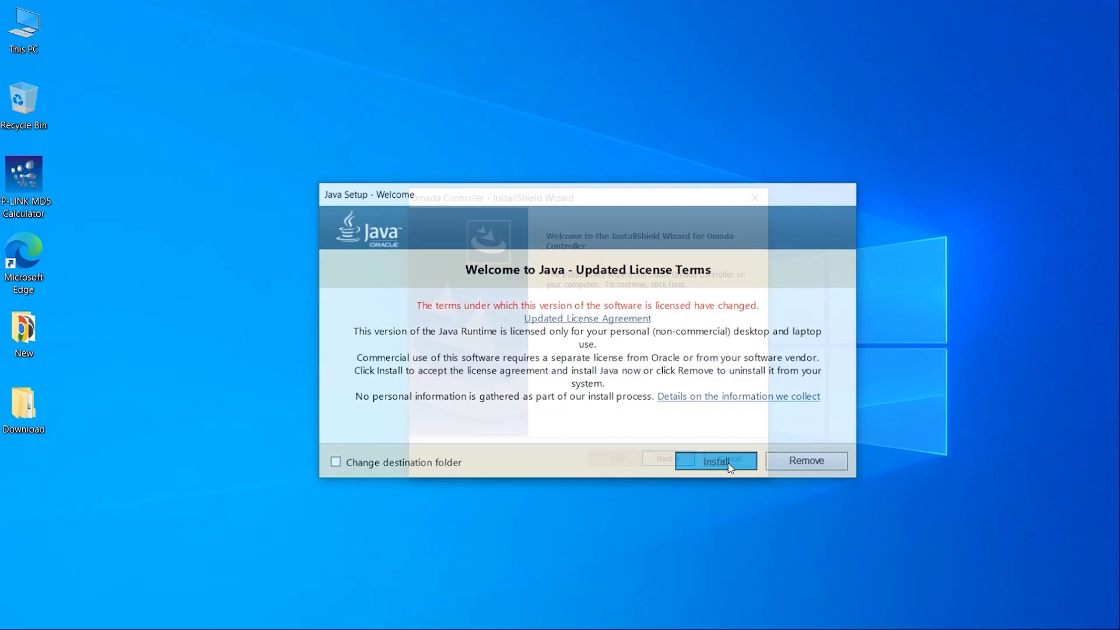
{"action": "left_click", "coordinate": [715, 461]}
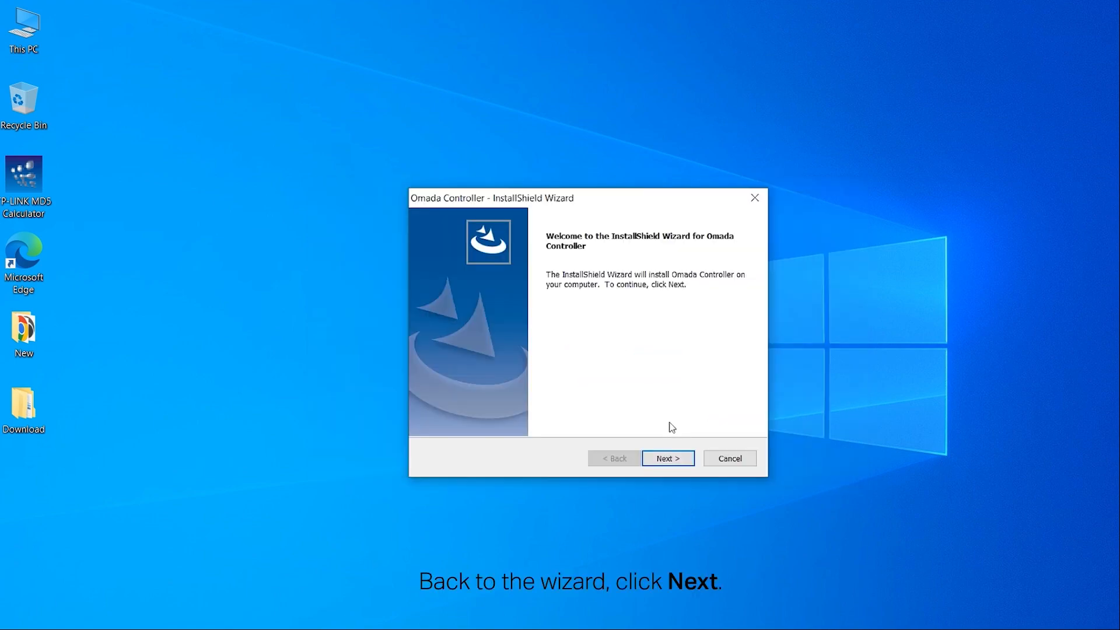
Install Omada Controller v5.12.7 to the default folder and finish with 'Start Omada Controller after installation' checked
{"action": "left_click", "coordinate": [667, 457]}
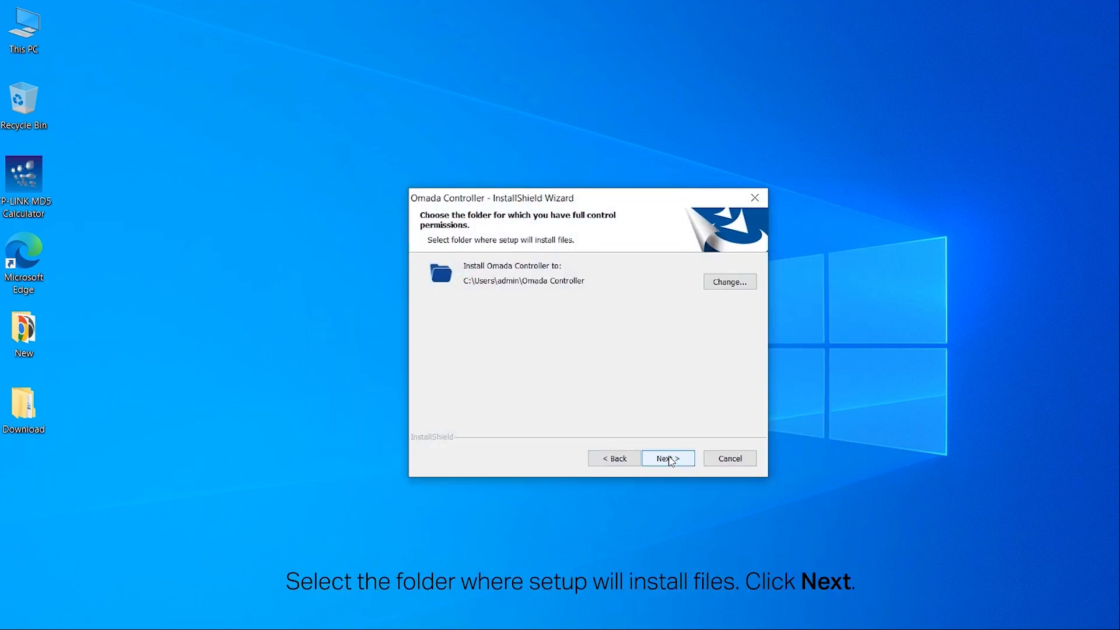
{"action": "left_click", "coordinate": [667, 457]}
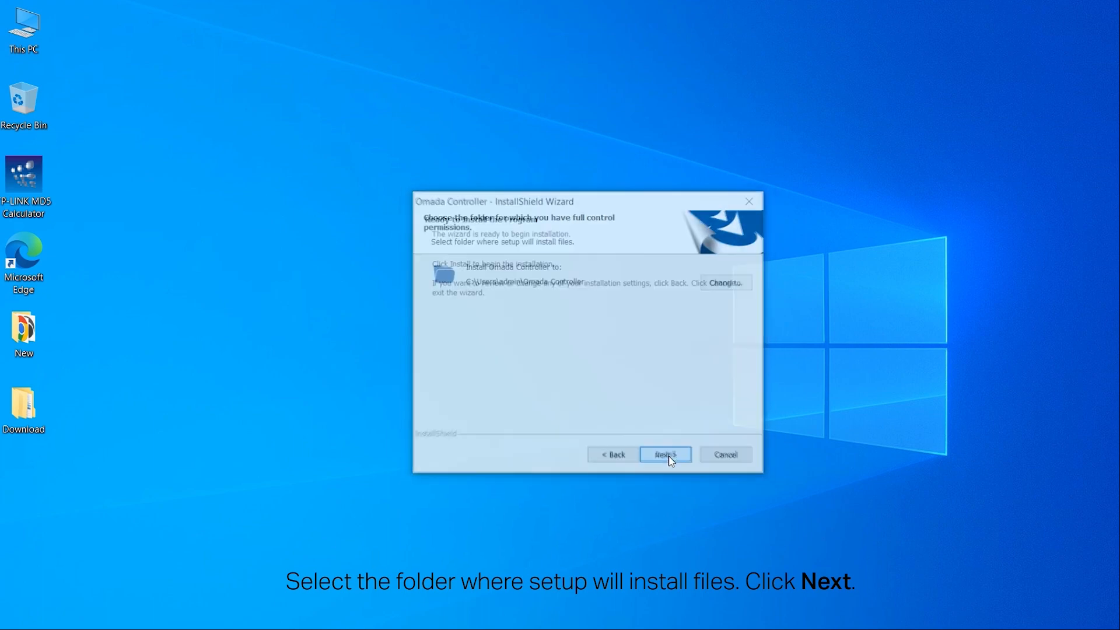
{"action": "left_click", "coordinate": [665, 453]}
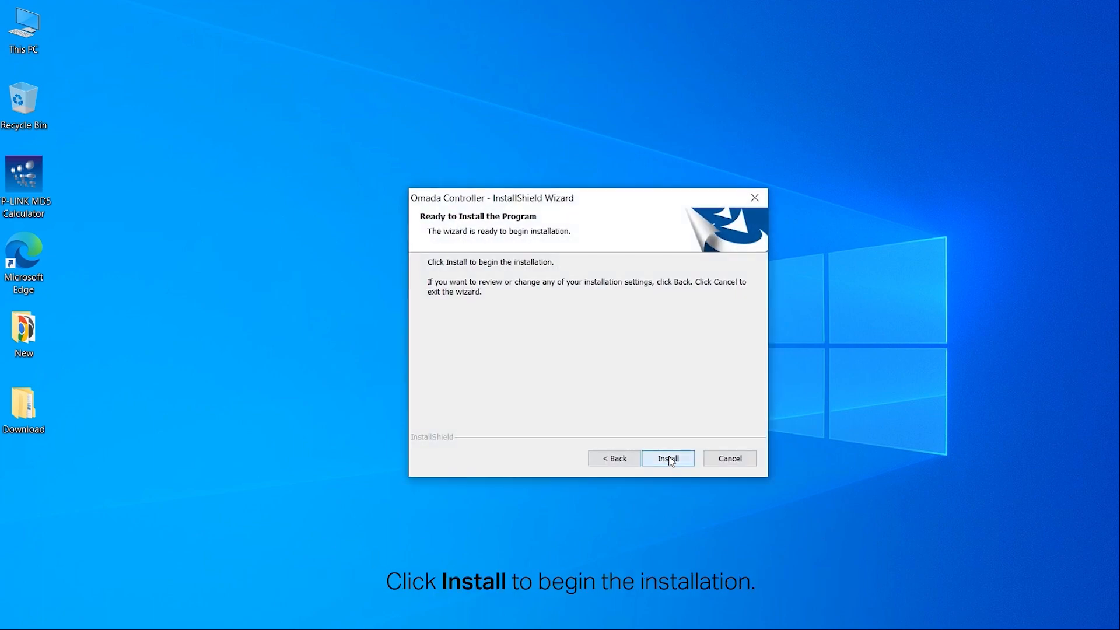
{"action": "left_click", "coordinate": [667, 457]}
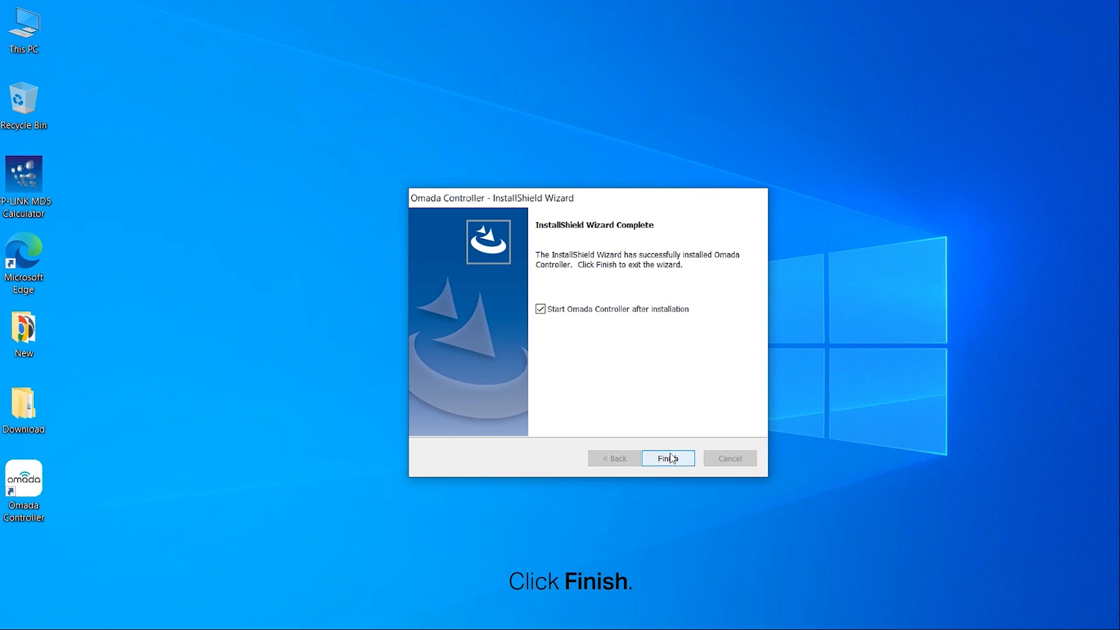
{"action": "left_click", "coordinate": [667, 457]}
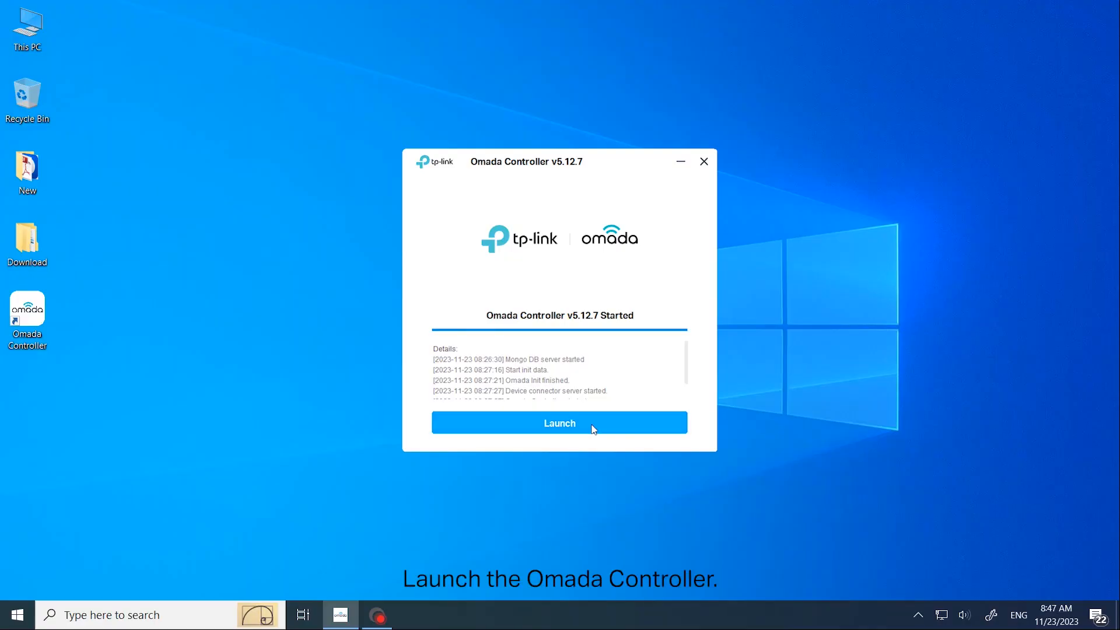
Launch the started Omada Controller v5.12.7 in the browser
{"action": "left_click", "coordinate": [560, 423]}
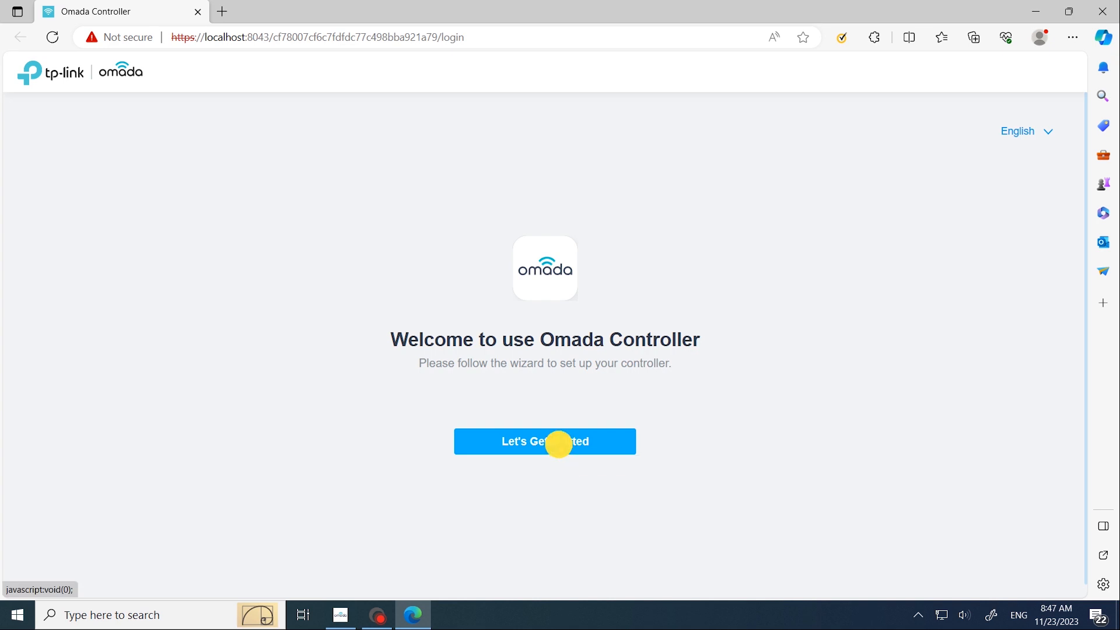
{"action": "left_click", "coordinate": [544, 440]}
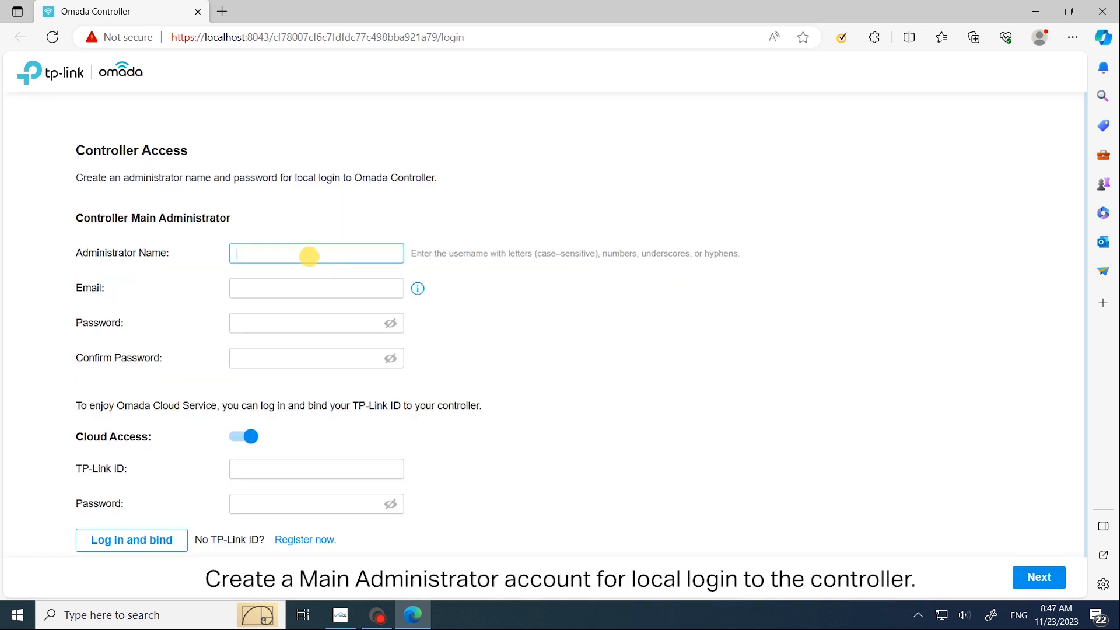
{"action": "type", "text": "admin"}
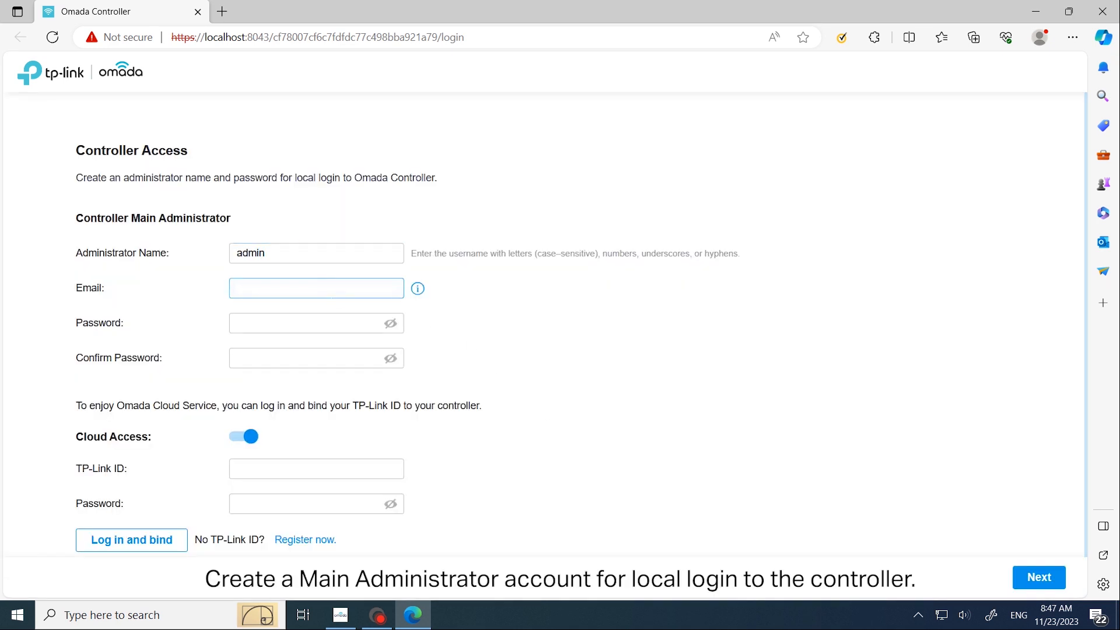
{"action": "type", "text": "email@example.com"}
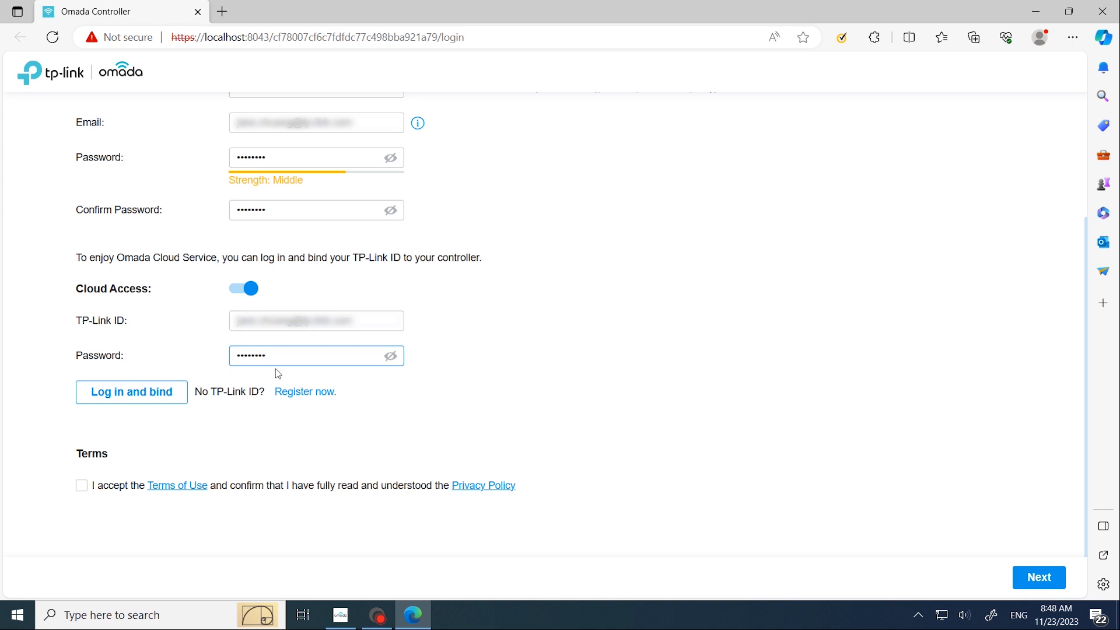
{"action": "left_click", "coordinate": [130, 392]}
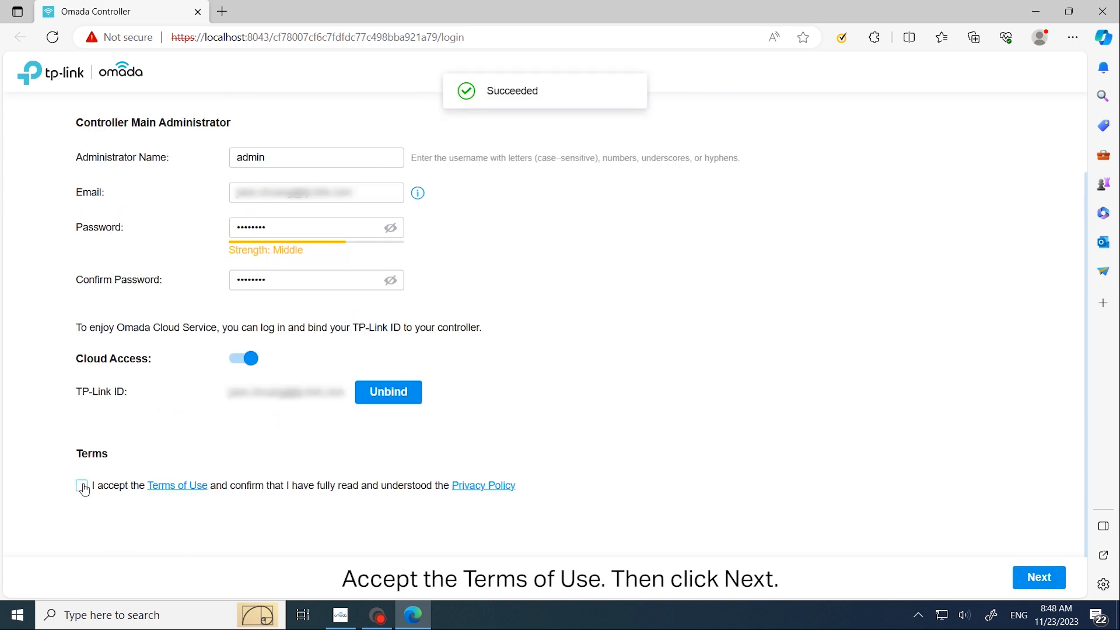
{"action": "left_click", "coordinate": [1038, 576]}
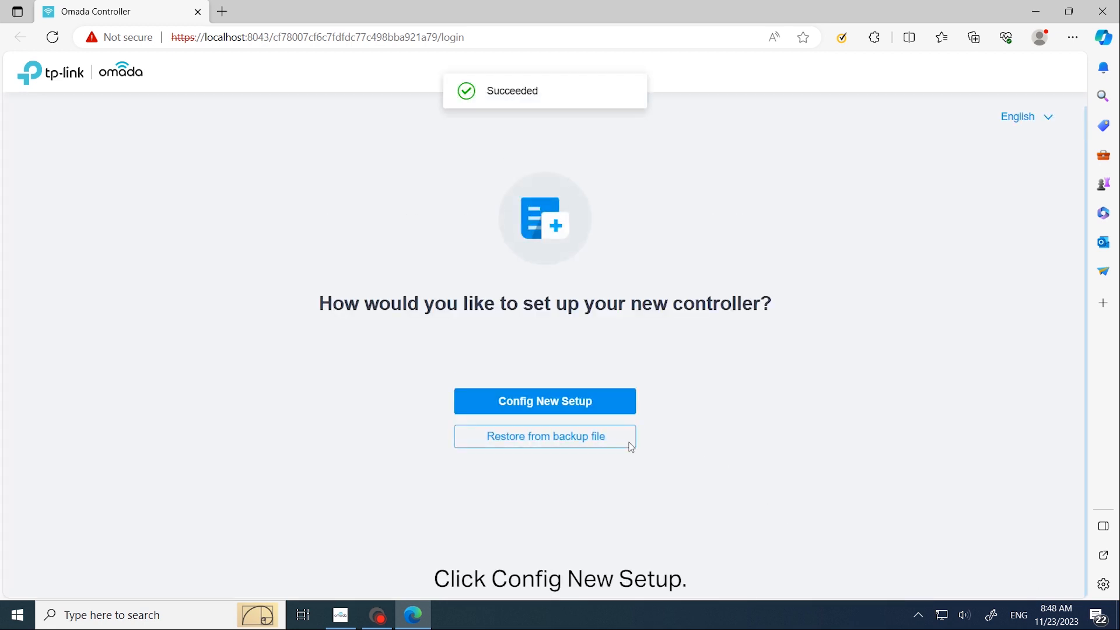
{"action": "left_click", "coordinate": [545, 401]}
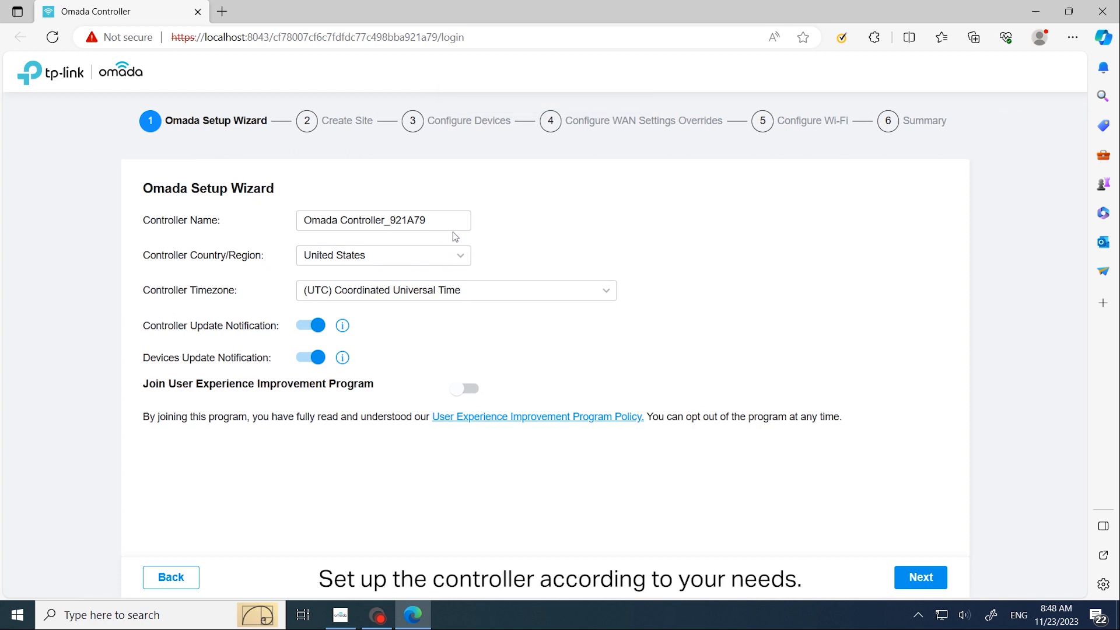
Rename the controller to SC and continue to site creation
{"action": "triple_click", "coordinate": [371, 221]}
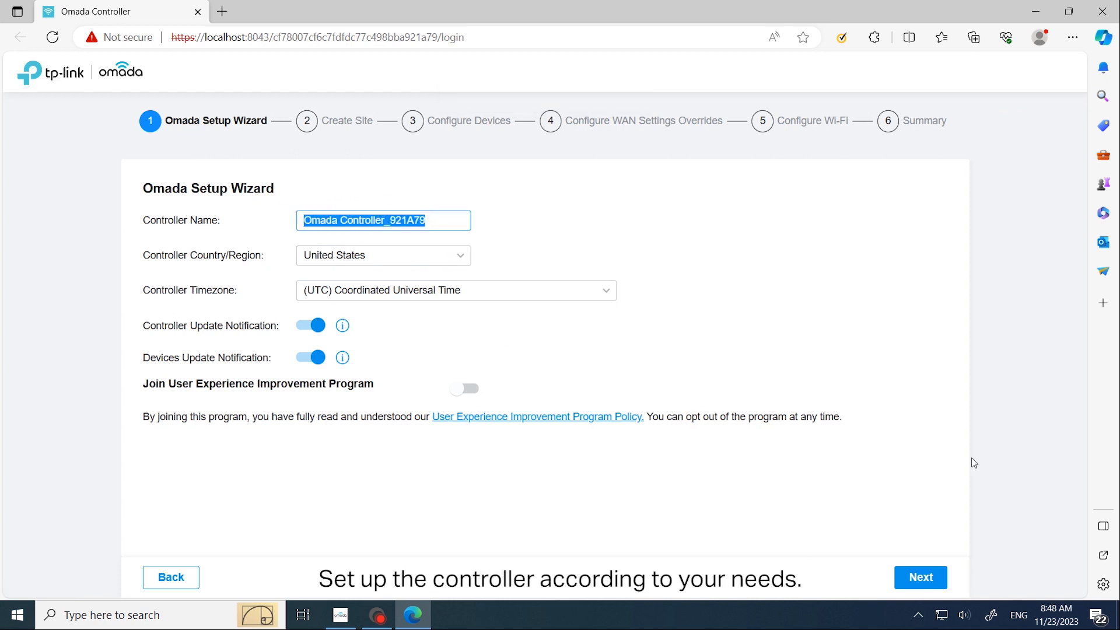
{"action": "type", "text": "SC"}
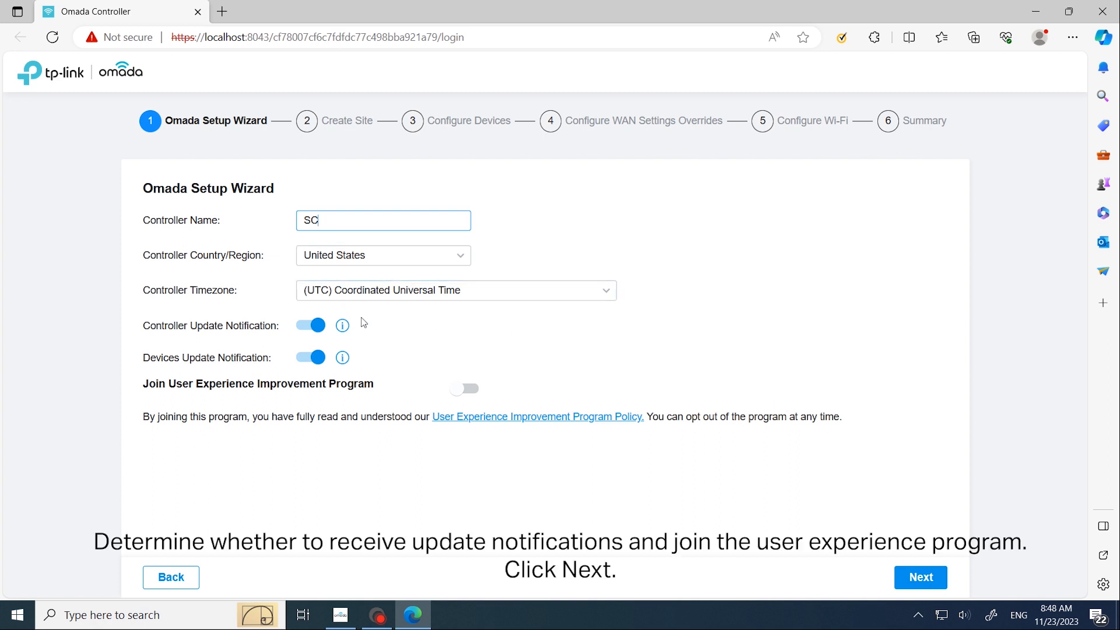
{"action": "mouse_move", "coordinate": [366, 363]}
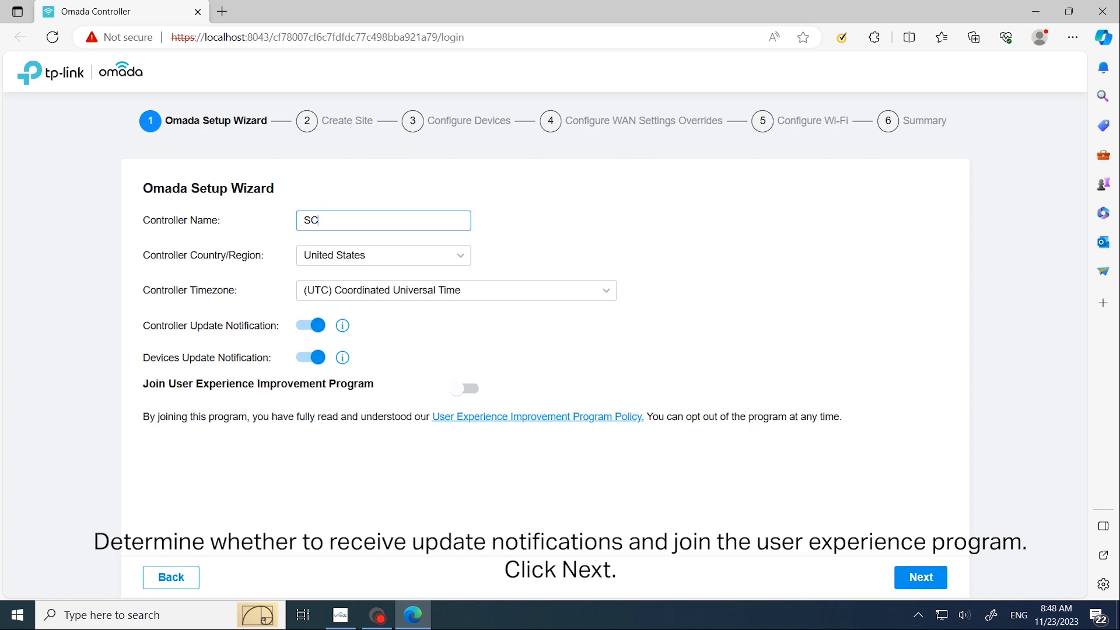
{"action": "left_click", "coordinate": [920, 576]}
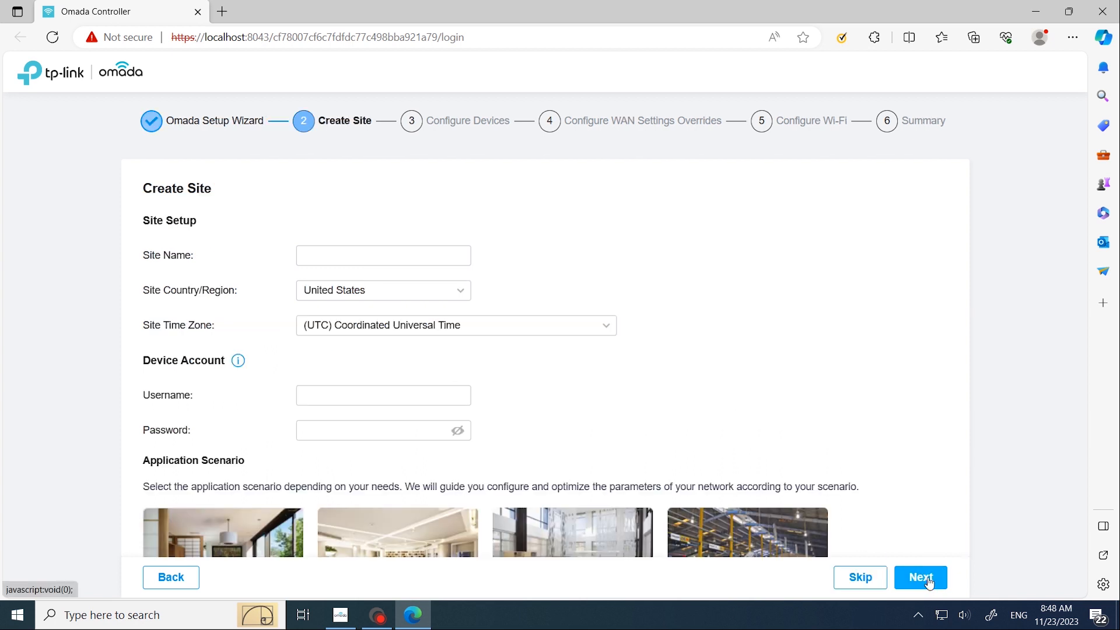
Create site TP with device account username admin and the Office application scenario
{"action": "left_click", "coordinate": [382, 255]}
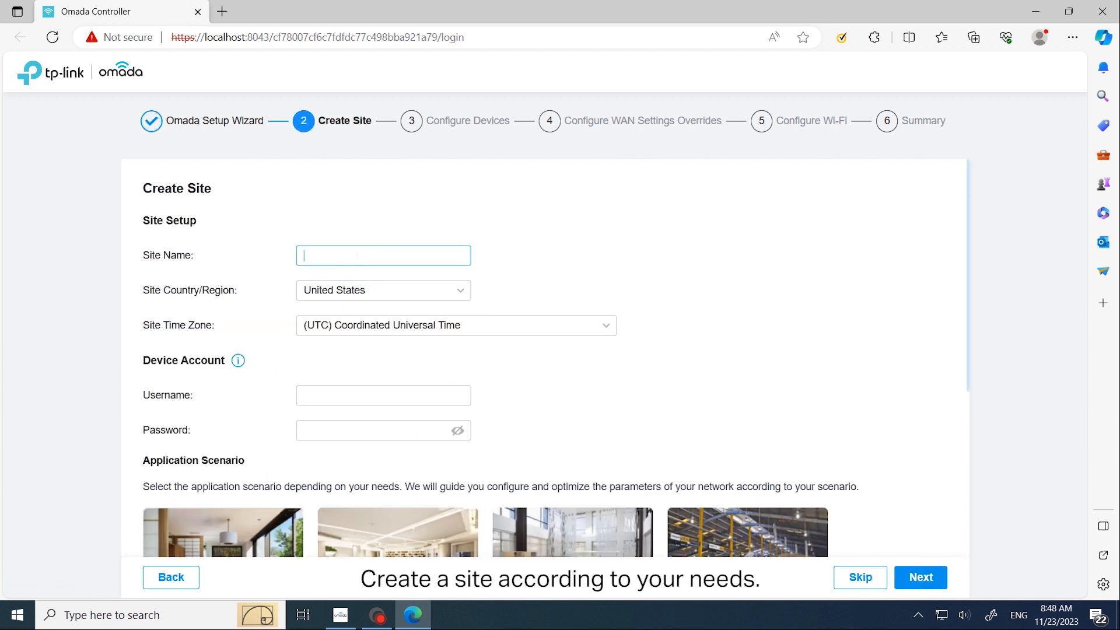
{"action": "type", "text": "TP"}
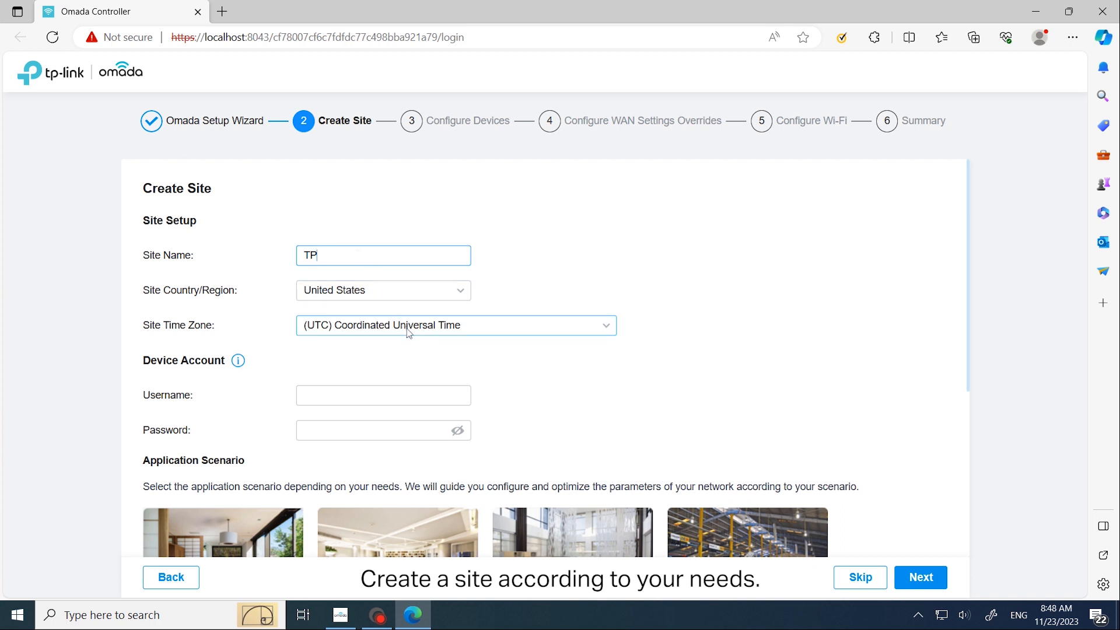
{"action": "left_click", "coordinate": [382, 395]}
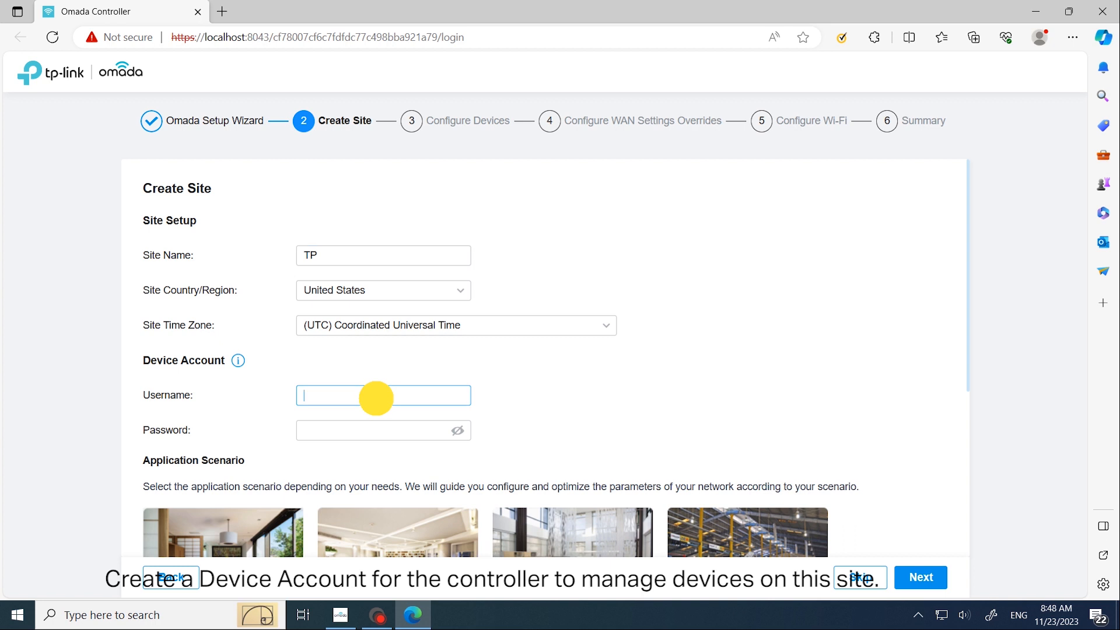
{"action": "type", "text": "admin"}
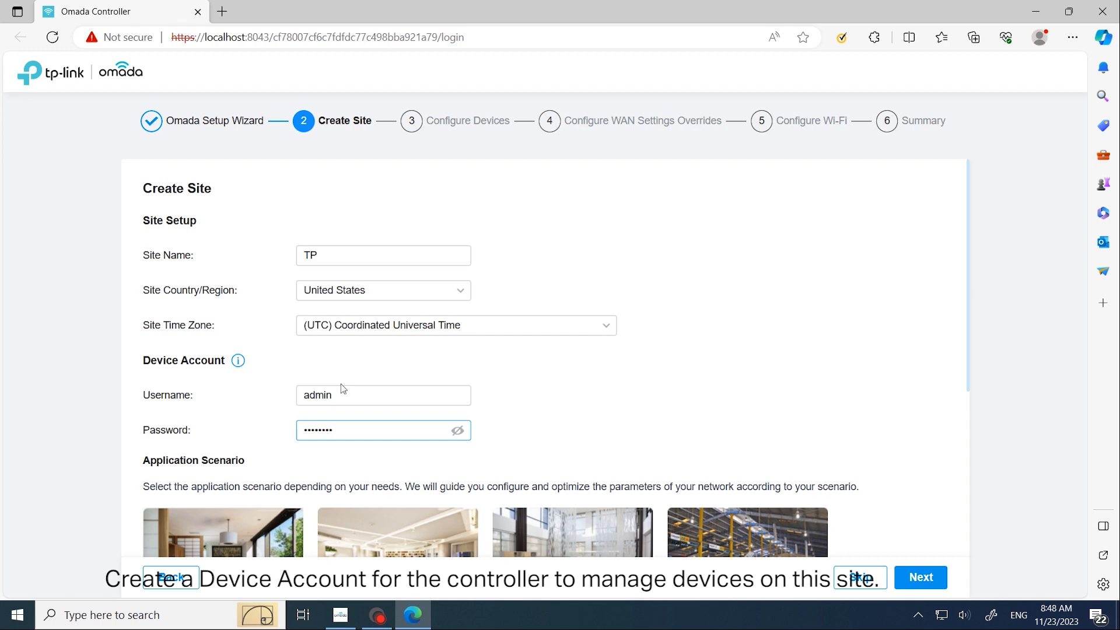
{"action": "scroll", "scroll_direction": "down", "scroll_amount": 3}
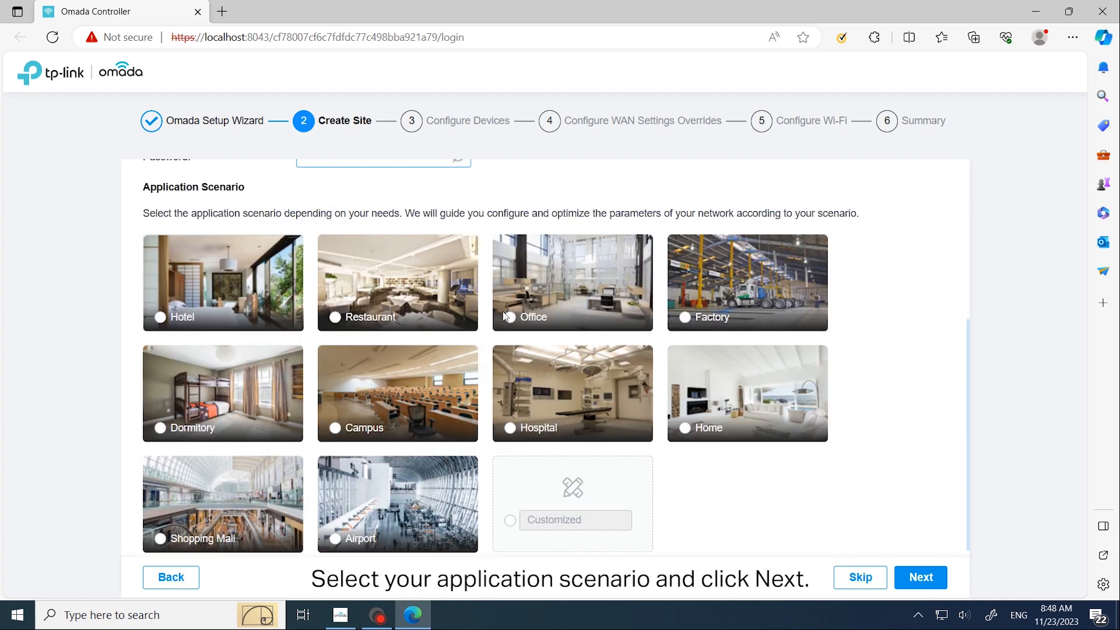
{"action": "left_click", "coordinate": [509, 318]}
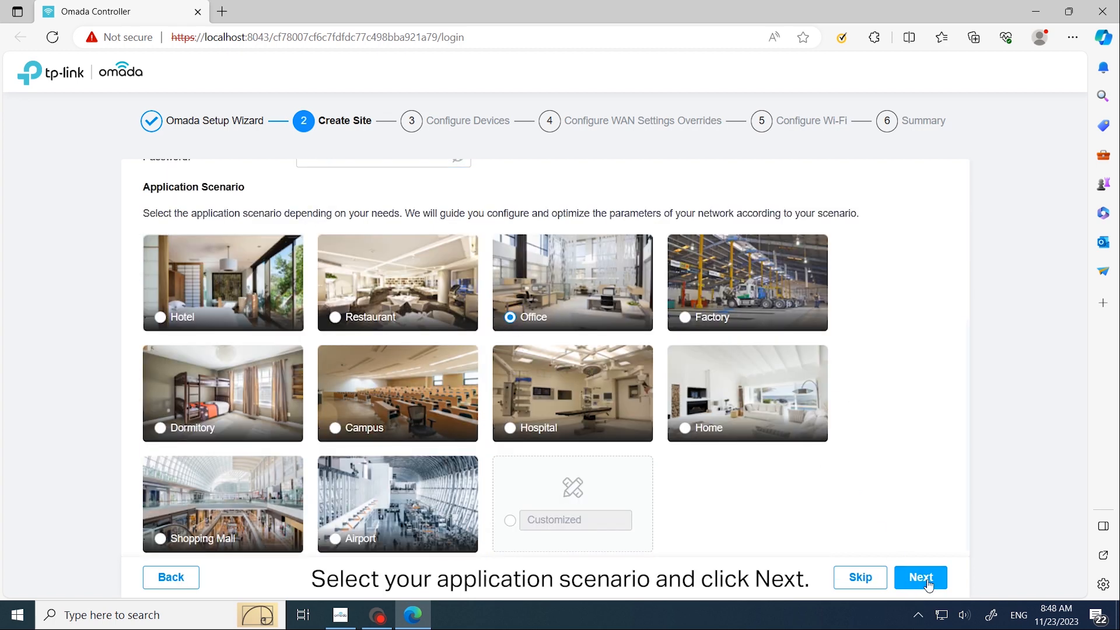
{"action": "left_click", "coordinate": [921, 577]}
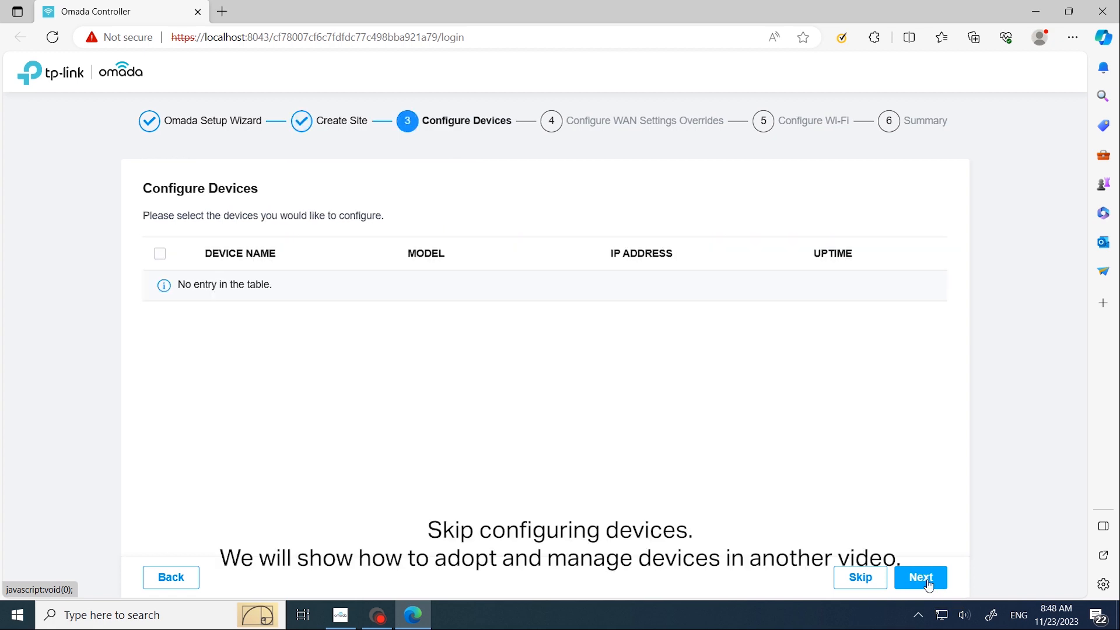
{"action": "mouse_move", "coordinate": [859, 583]}
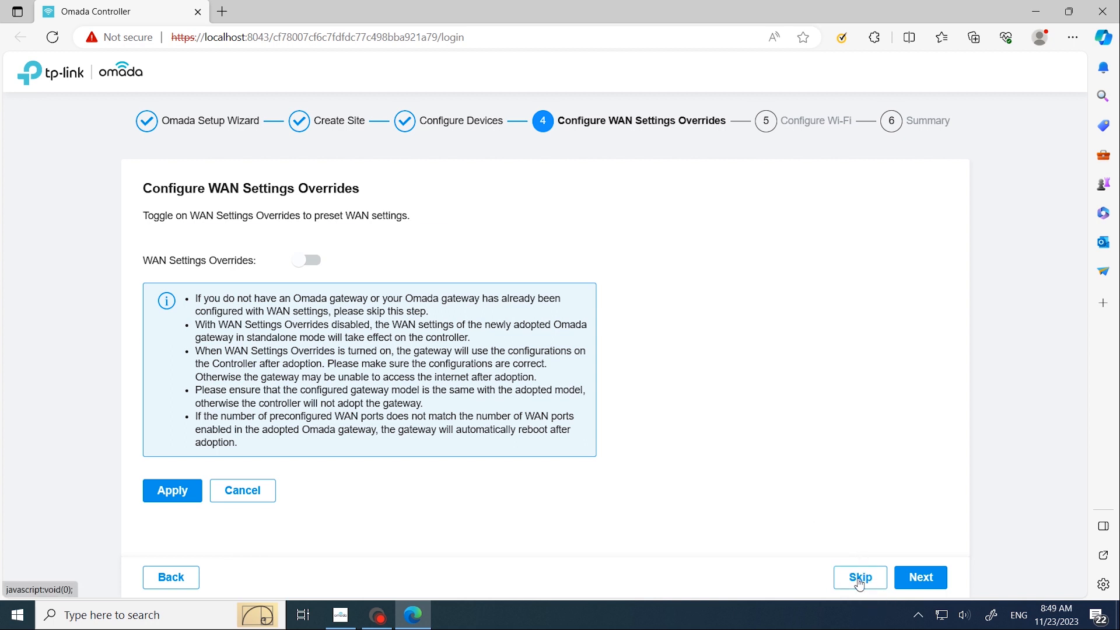
Skip WAN settings overrides and set up a wireless network with SSID test and a password
{"action": "left_click", "coordinate": [861, 576]}
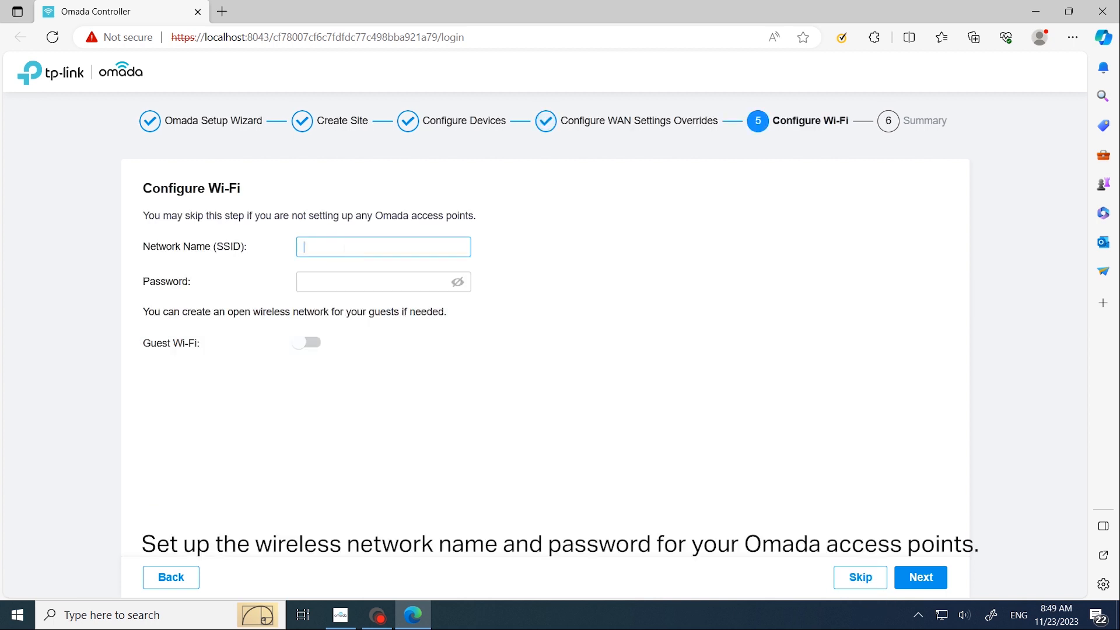
{"action": "type", "text": "test"}
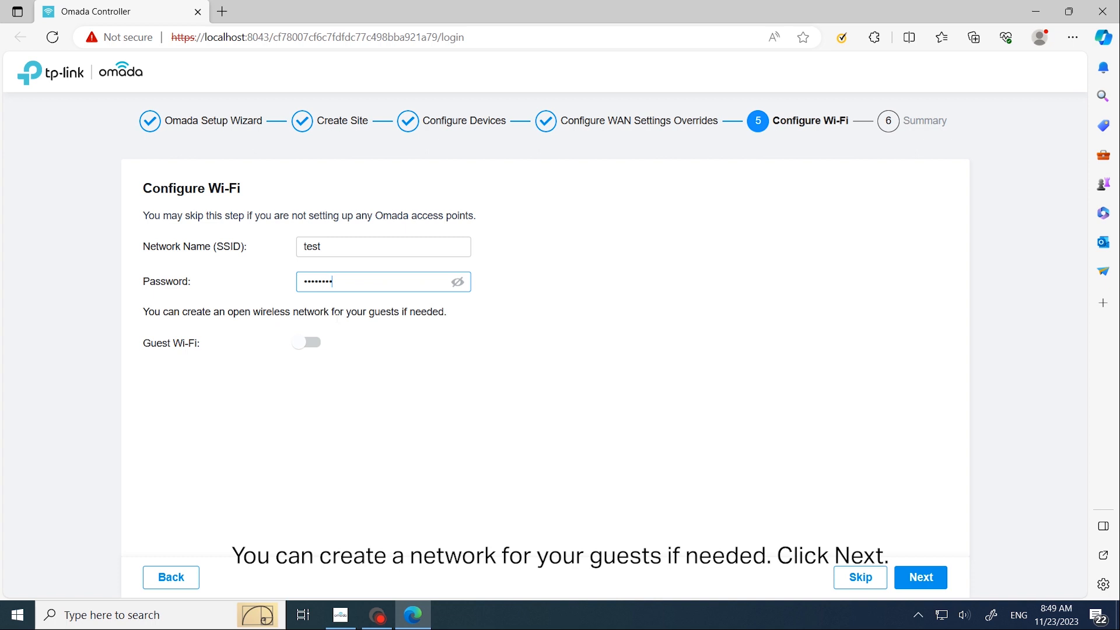
{"action": "mouse_move", "coordinate": [799, 502]}
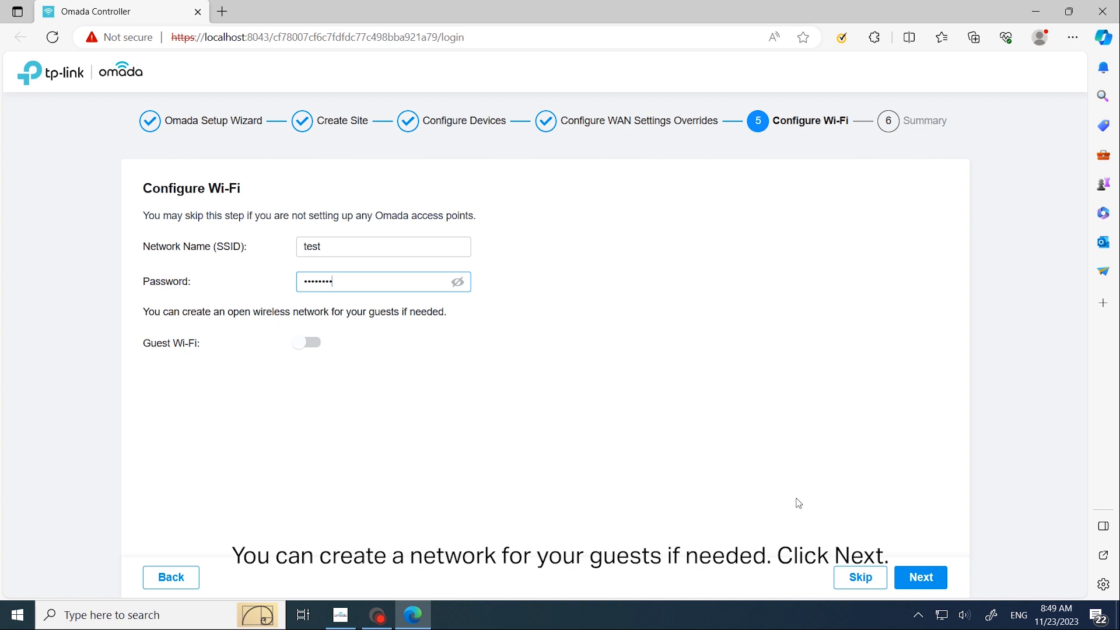
{"action": "left_click", "coordinate": [920, 576]}
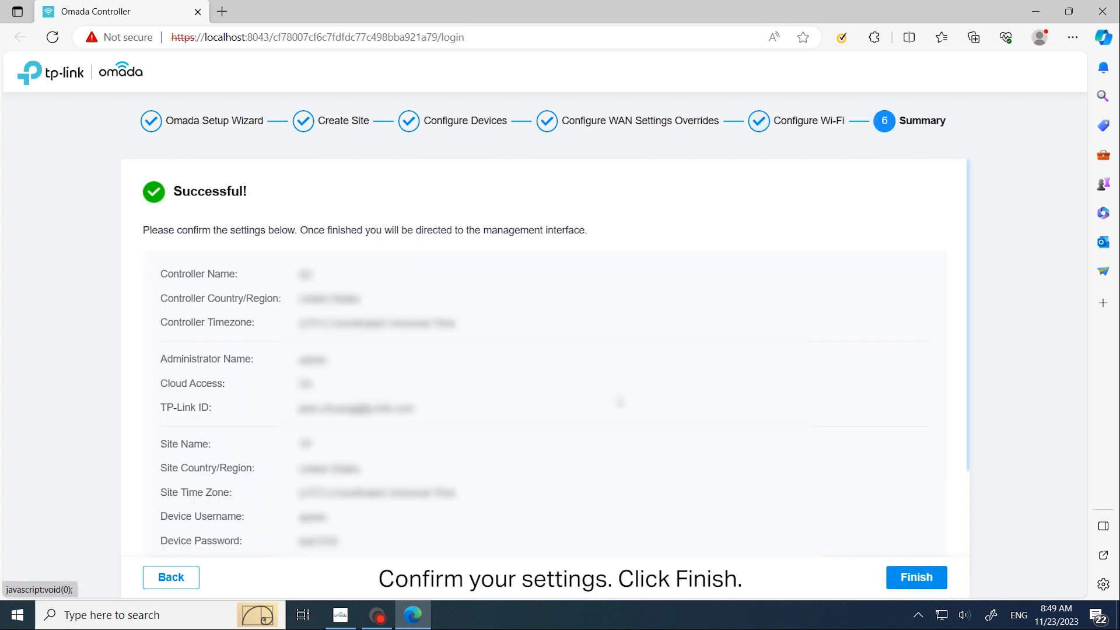
Finish the wizard, log in as admin with Remember Me ticked, and advance the feature tutorial one page
{"action": "scroll", "scroll_direction": "down", "scroll_amount": 3}
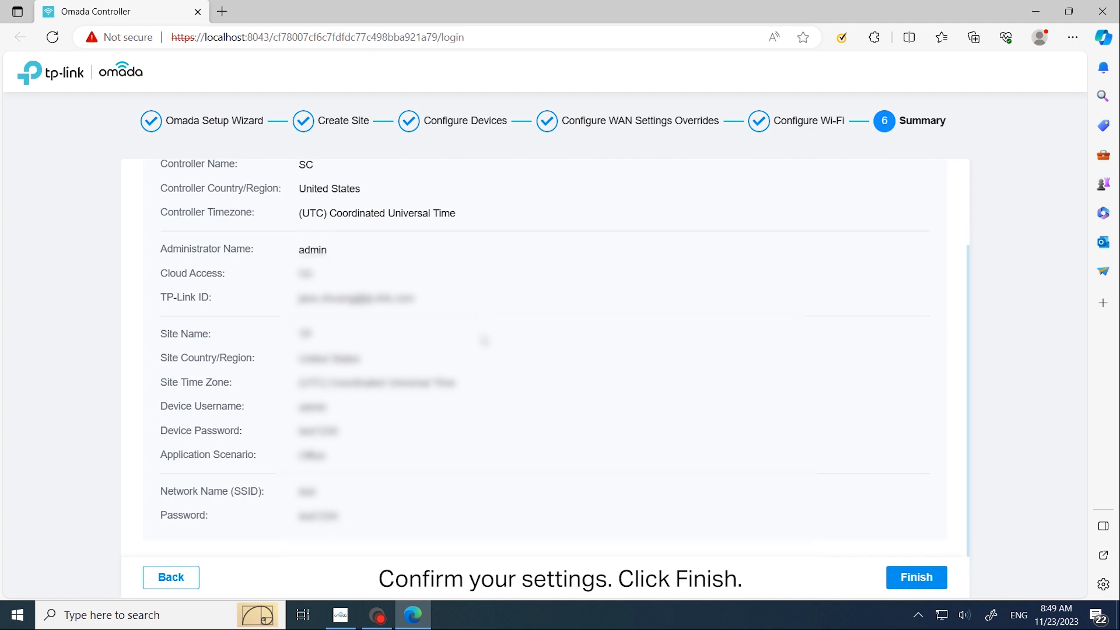
{"action": "left_click", "coordinate": [917, 576]}
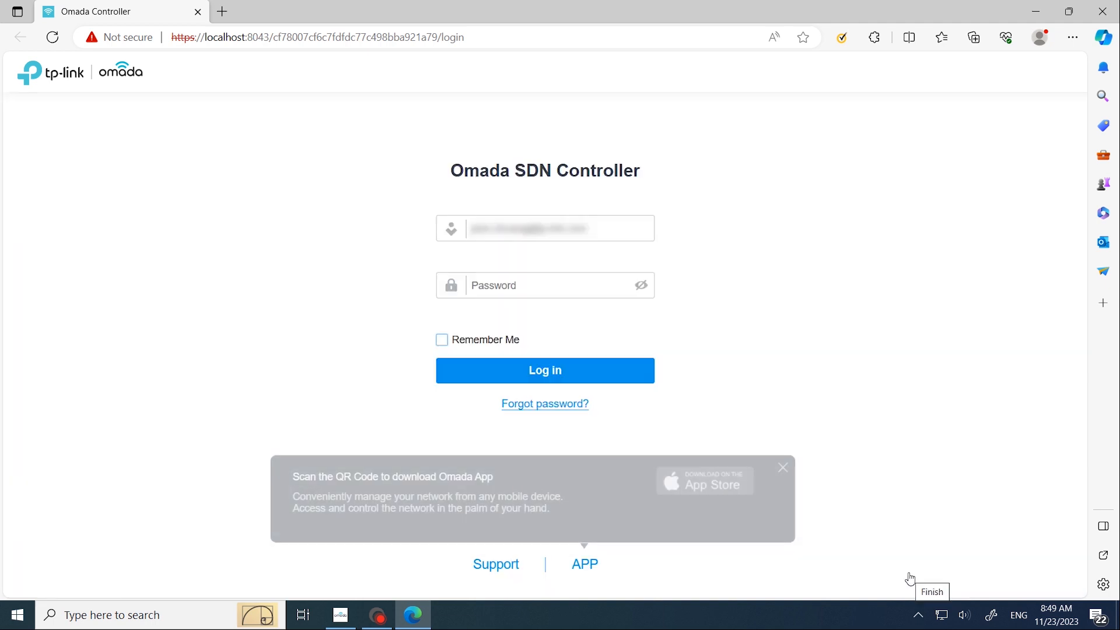
{"action": "left_click", "coordinate": [441, 339]}
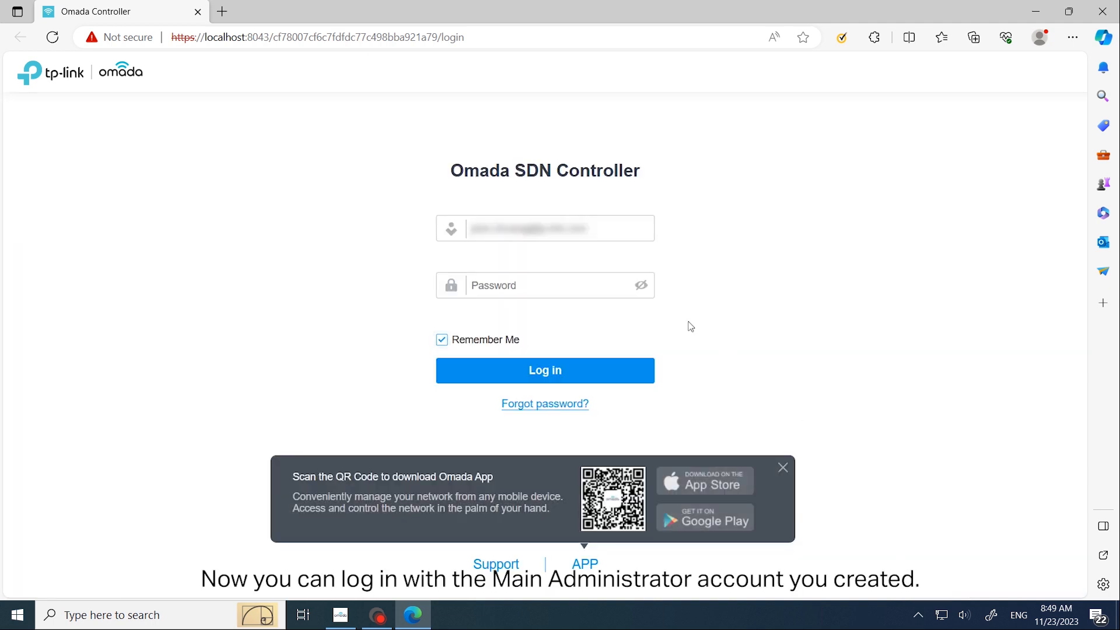
{"action": "type", "text": "••••"}
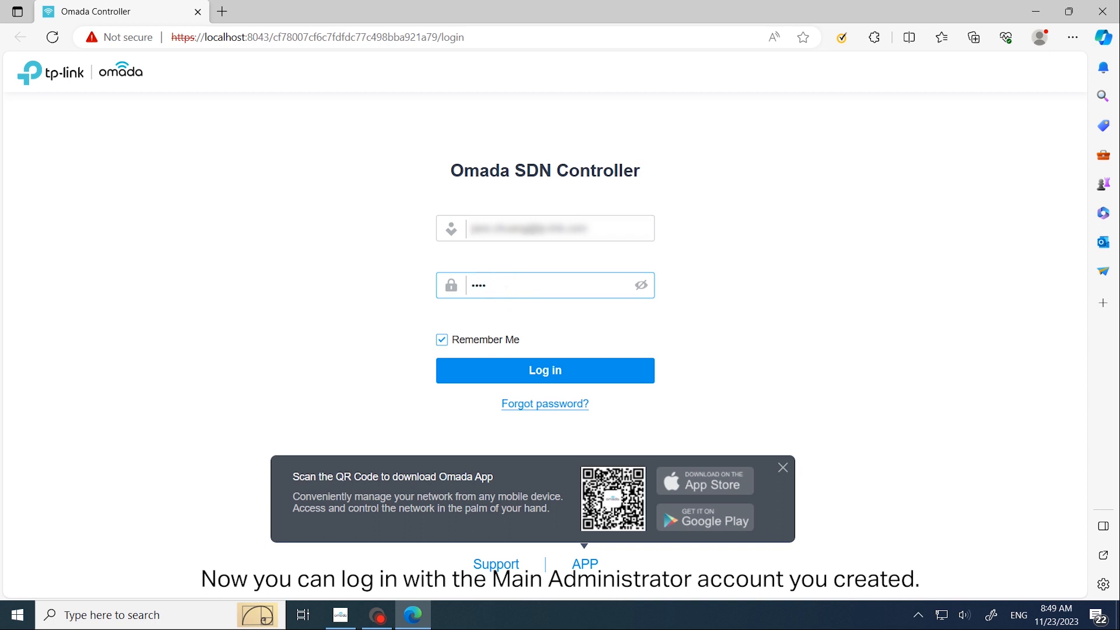
{"action": "left_click", "coordinate": [545, 371]}
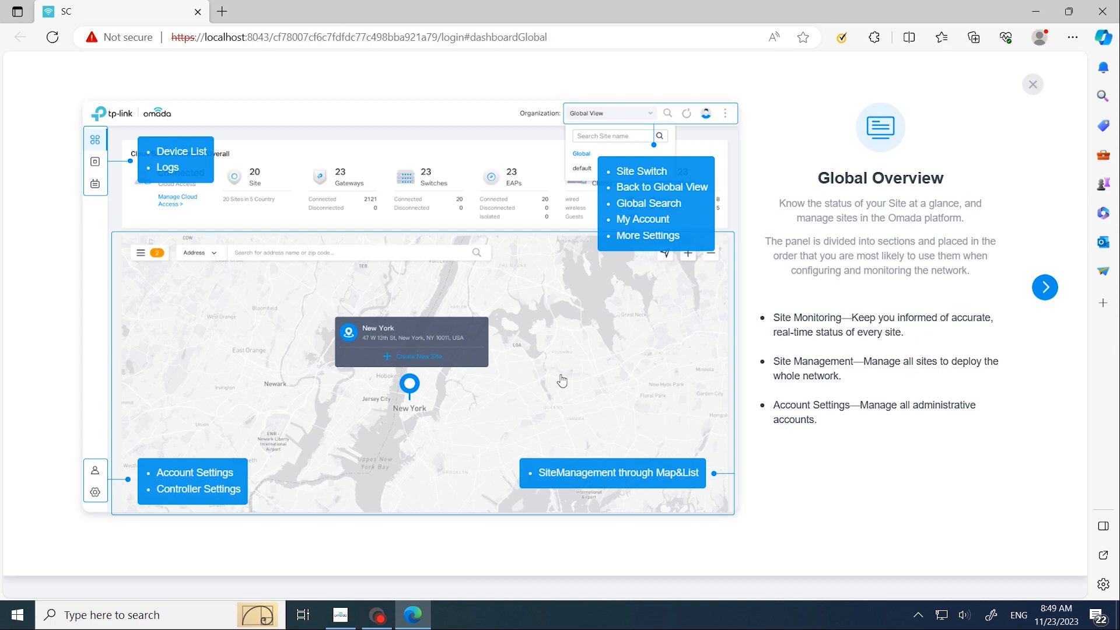
{"action": "left_click", "coordinate": [1044, 287]}
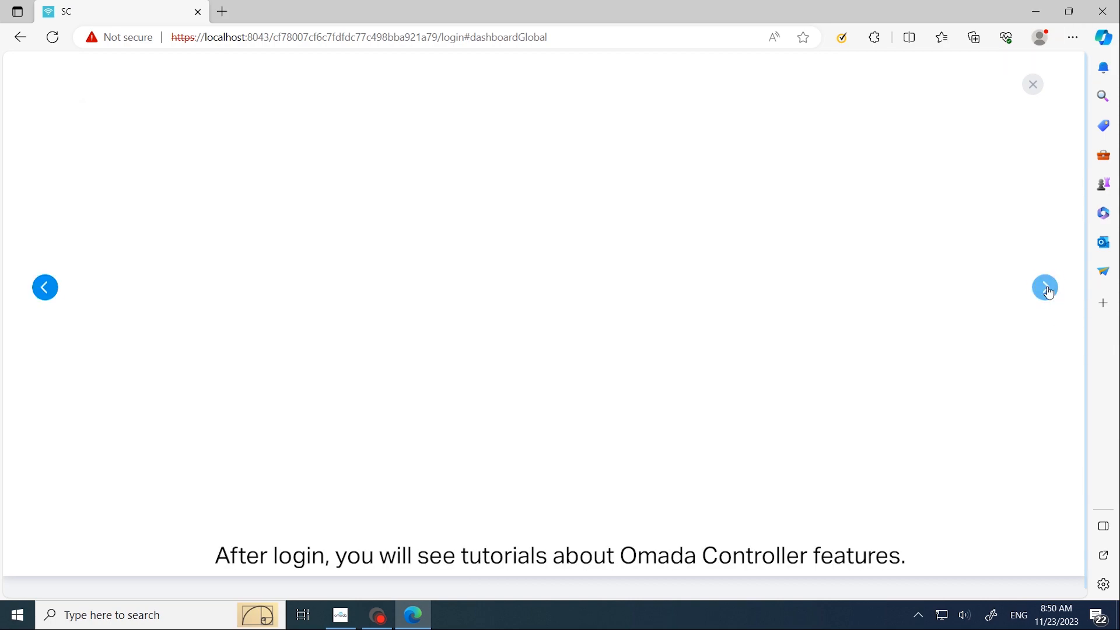